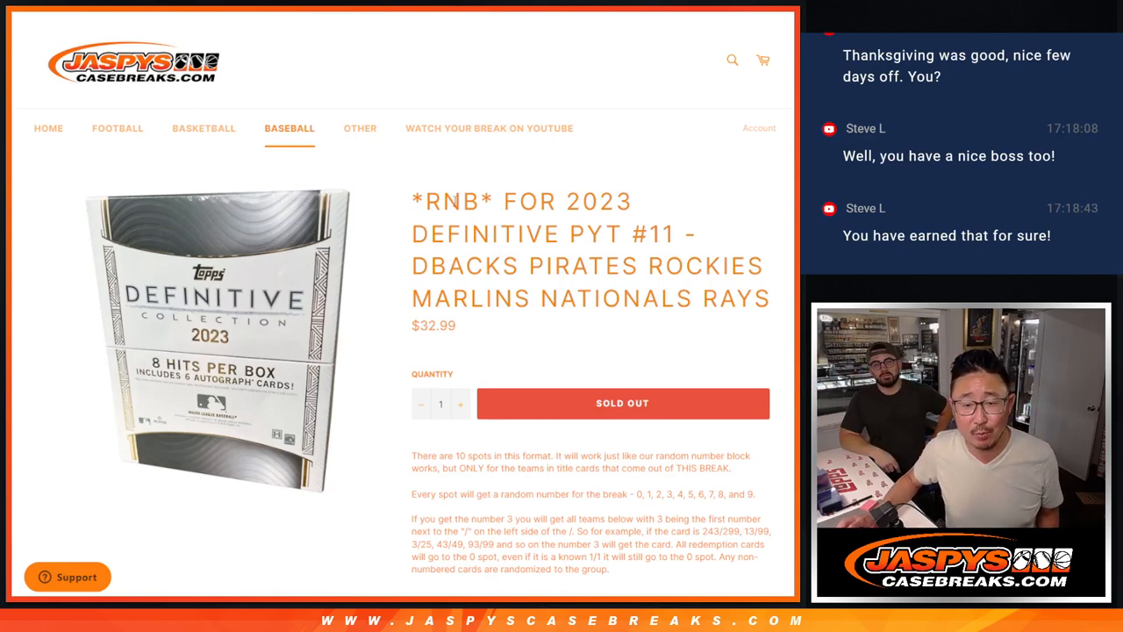
- Highlight the RNB abbreviation and the entered names list in the randomizer page
double_click(453, 200)
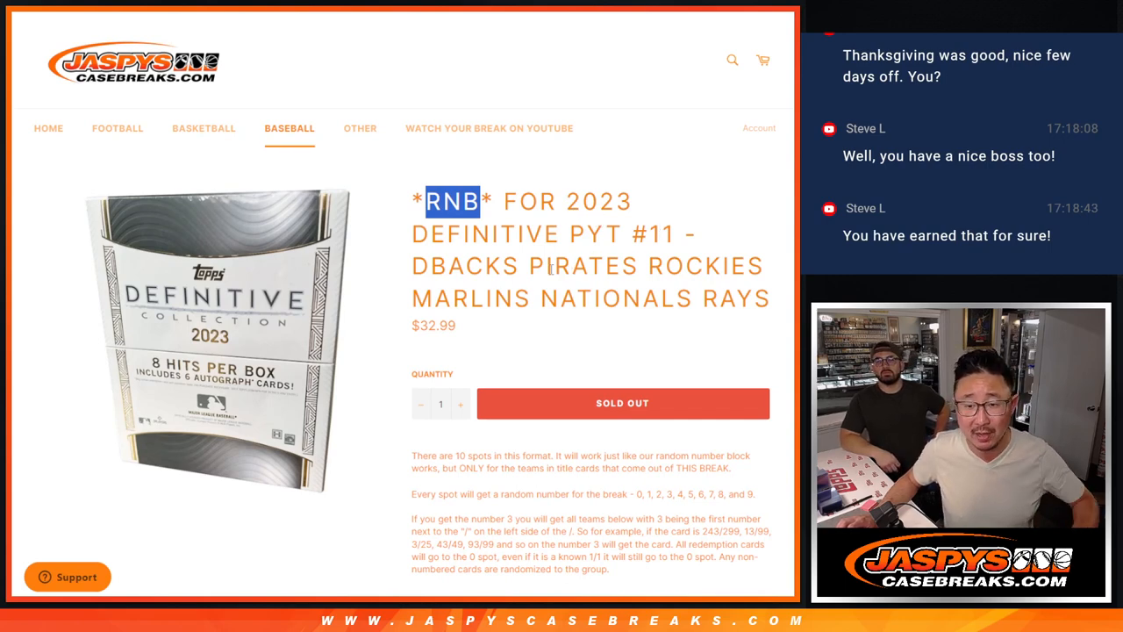
drag(413, 266, 772, 298)
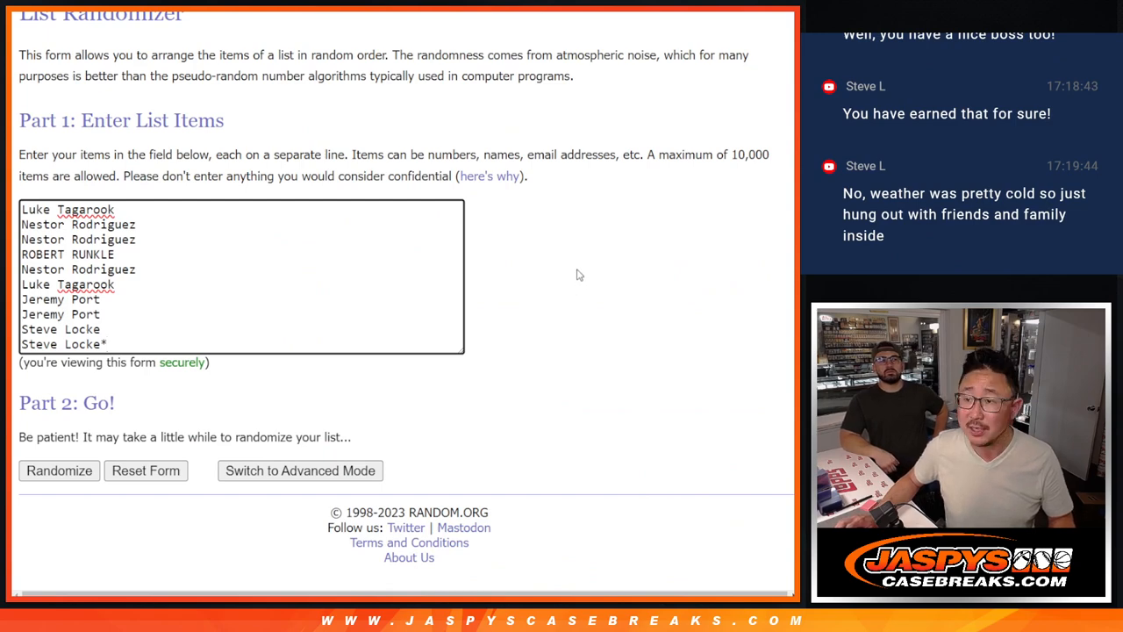
mouse_move(393, 109)
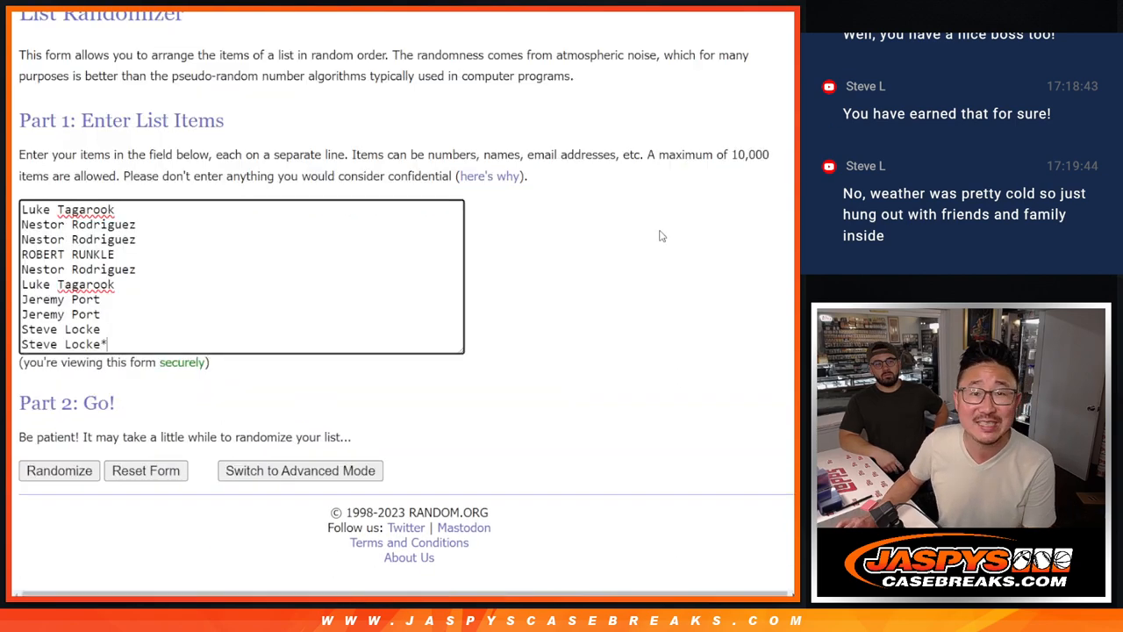
- Randomize the ten participant names and reshuffle them with Again! three more times
click(59, 470)
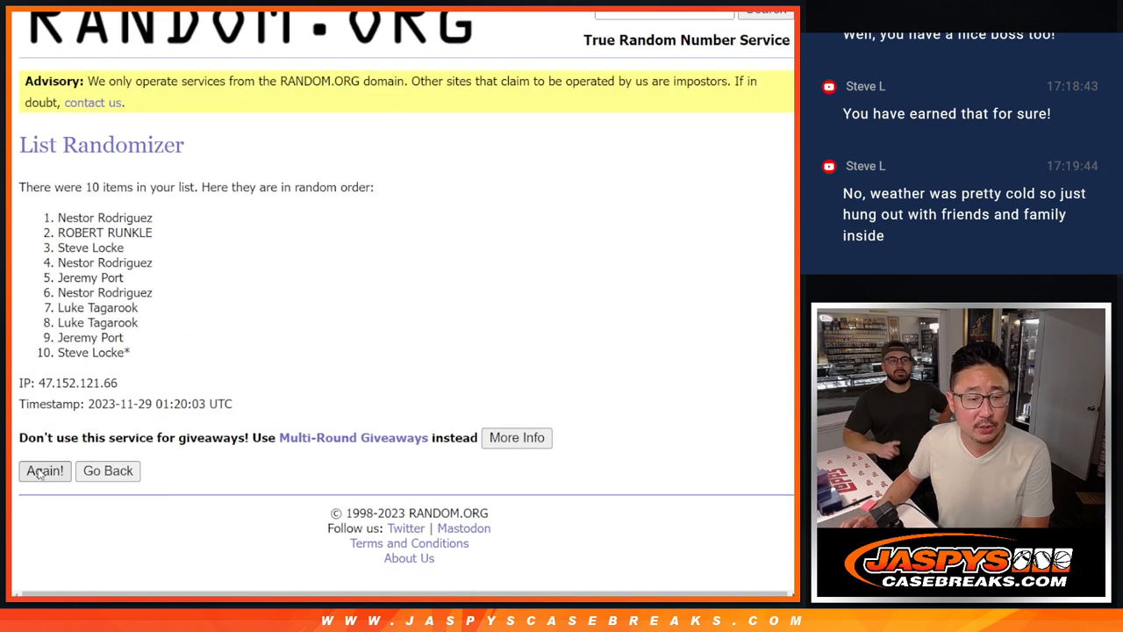
click(44, 470)
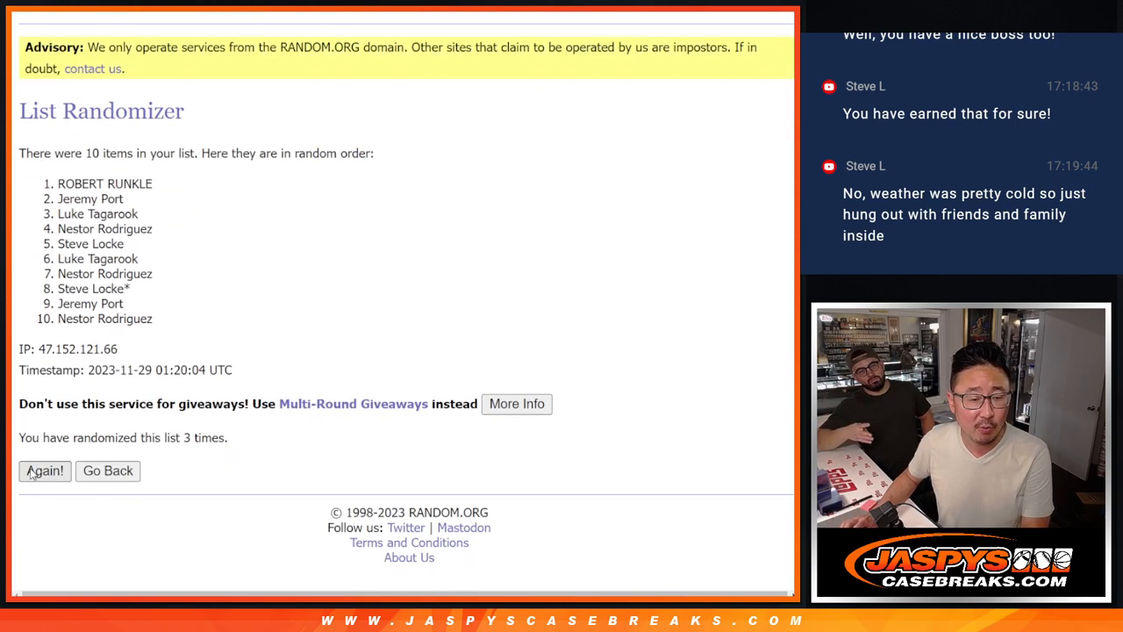
click(44, 471)
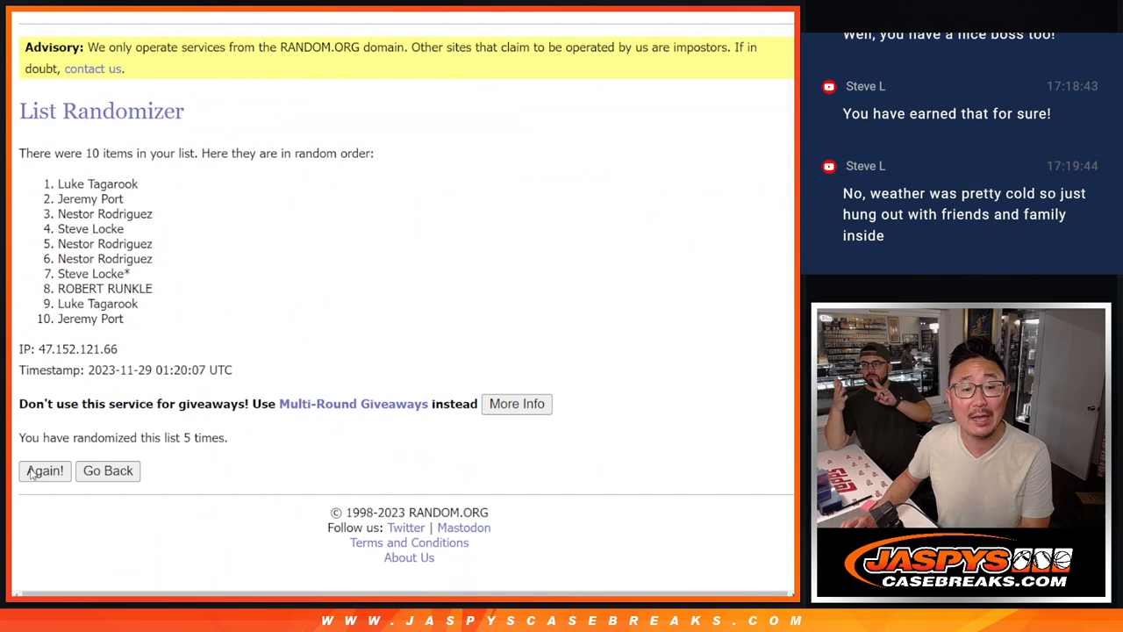
click(46, 471)
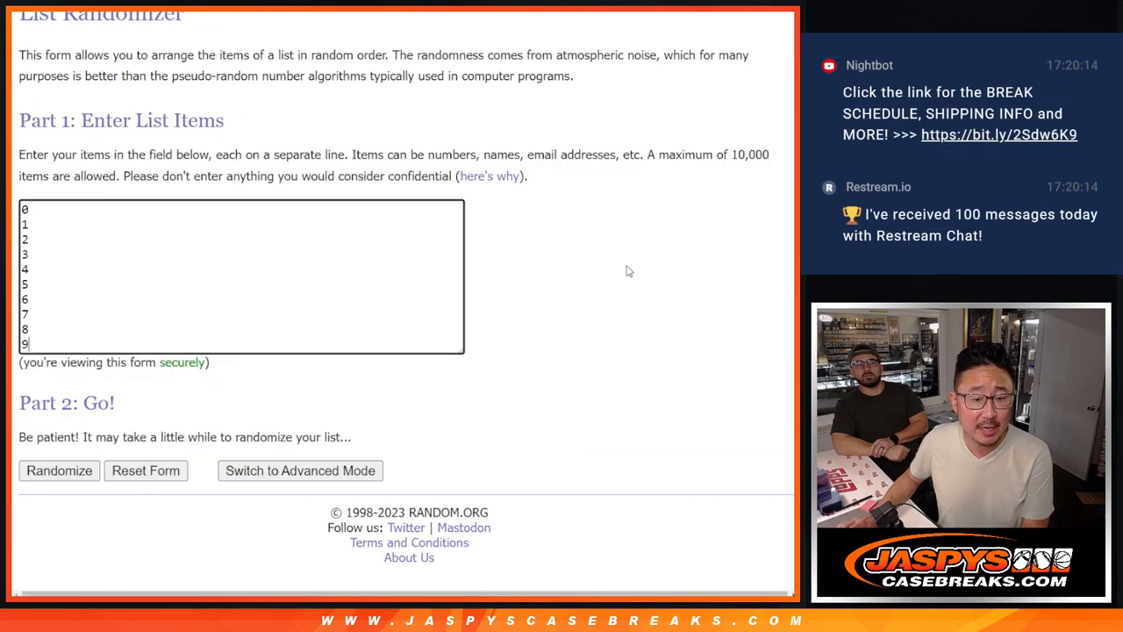
- Randomize the numbers 0–9 and reshuffle them with Again! three more times
click(60, 470)
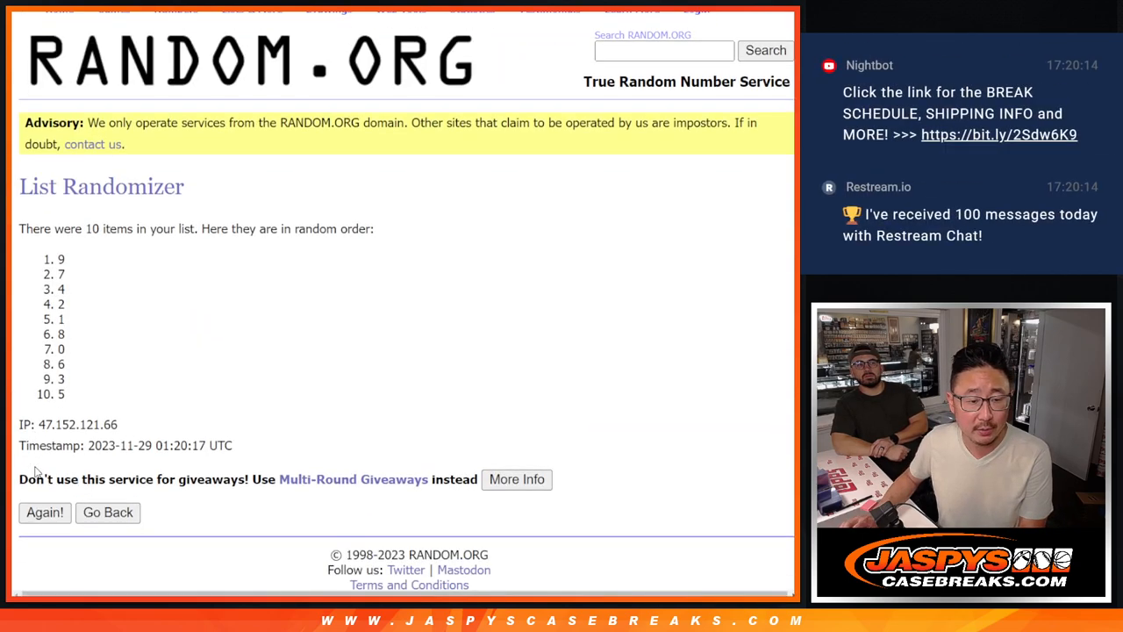
click(45, 513)
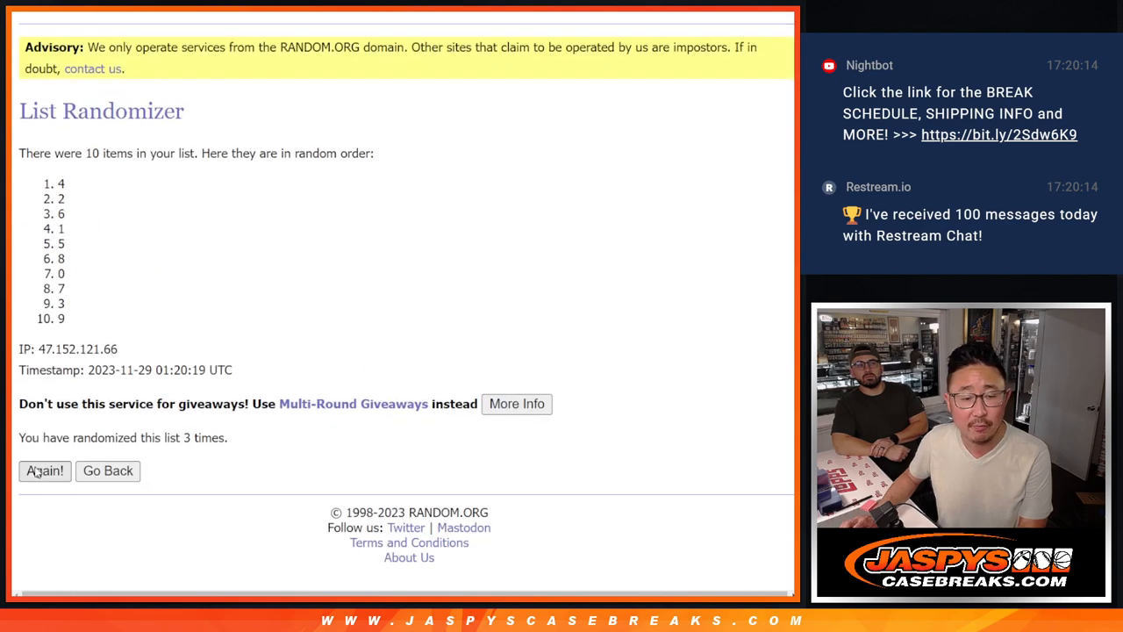
click(46, 470)
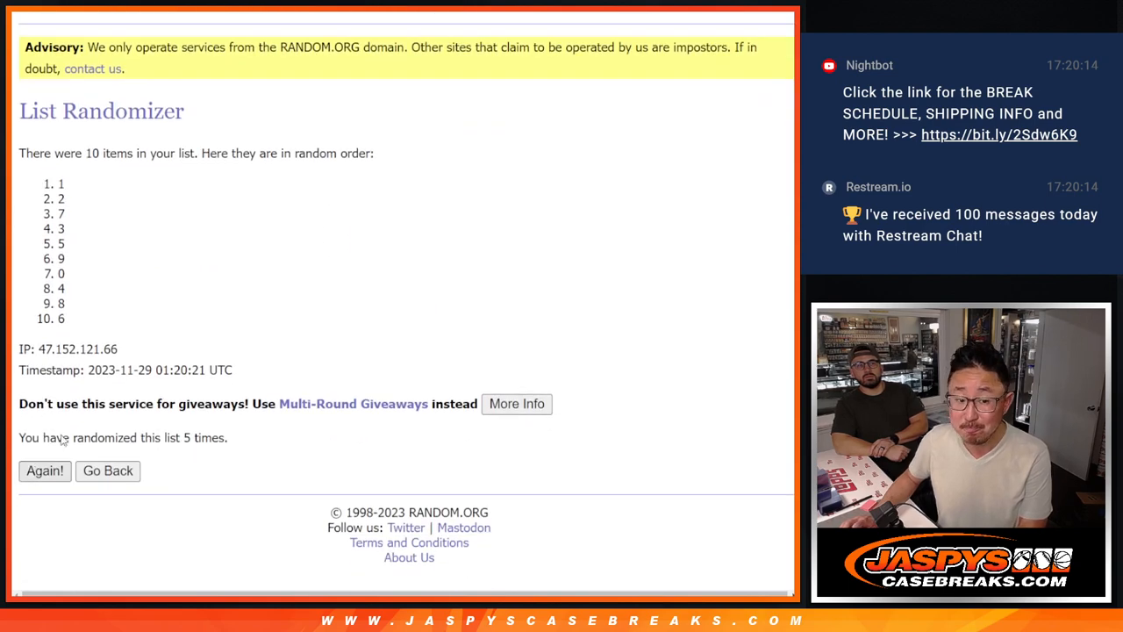
click(45, 470)
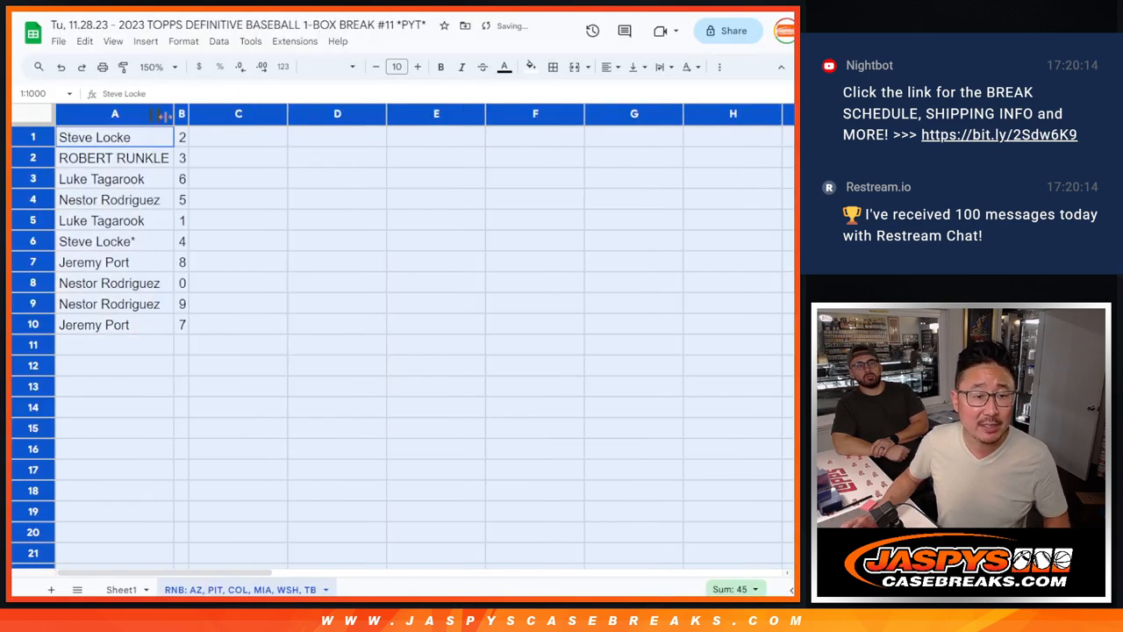
click(101, 221)
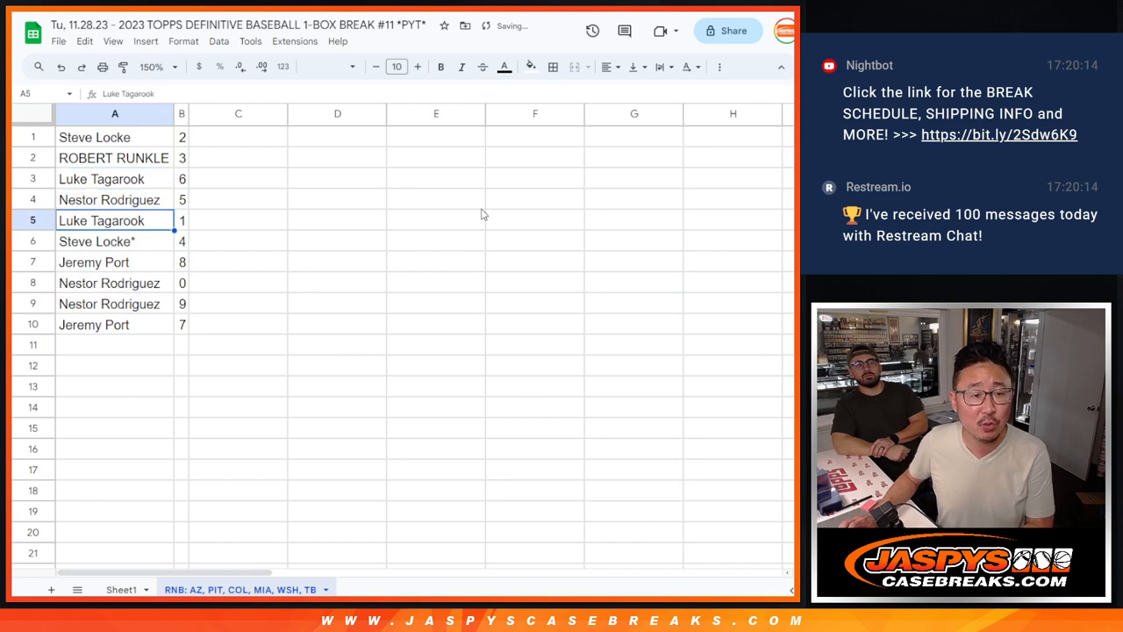
click(114, 262)
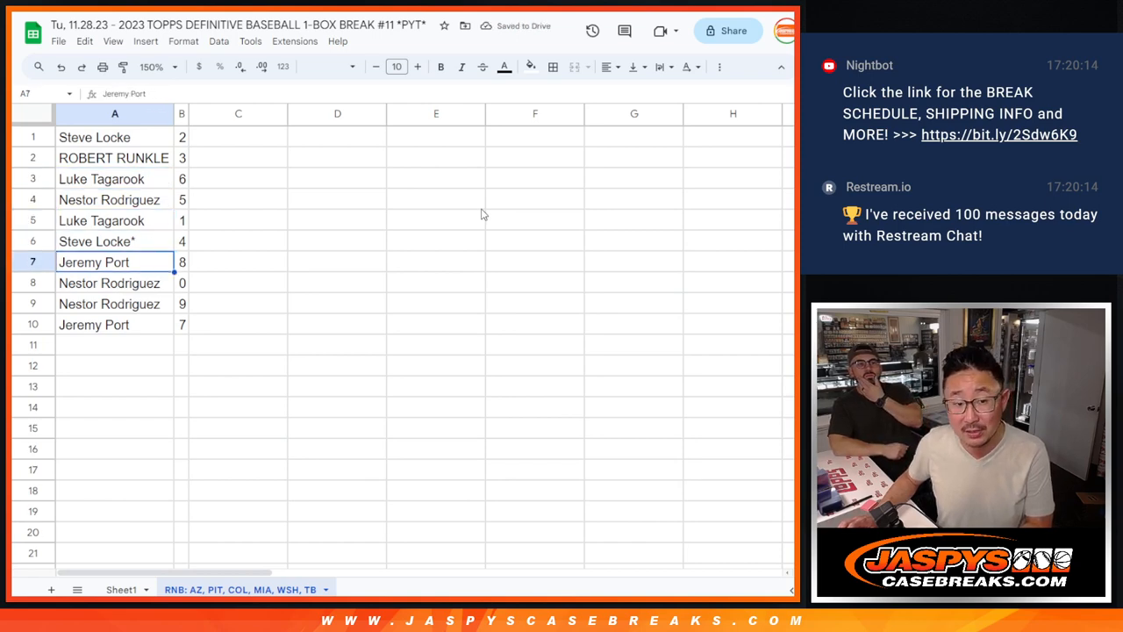
click(109, 282)
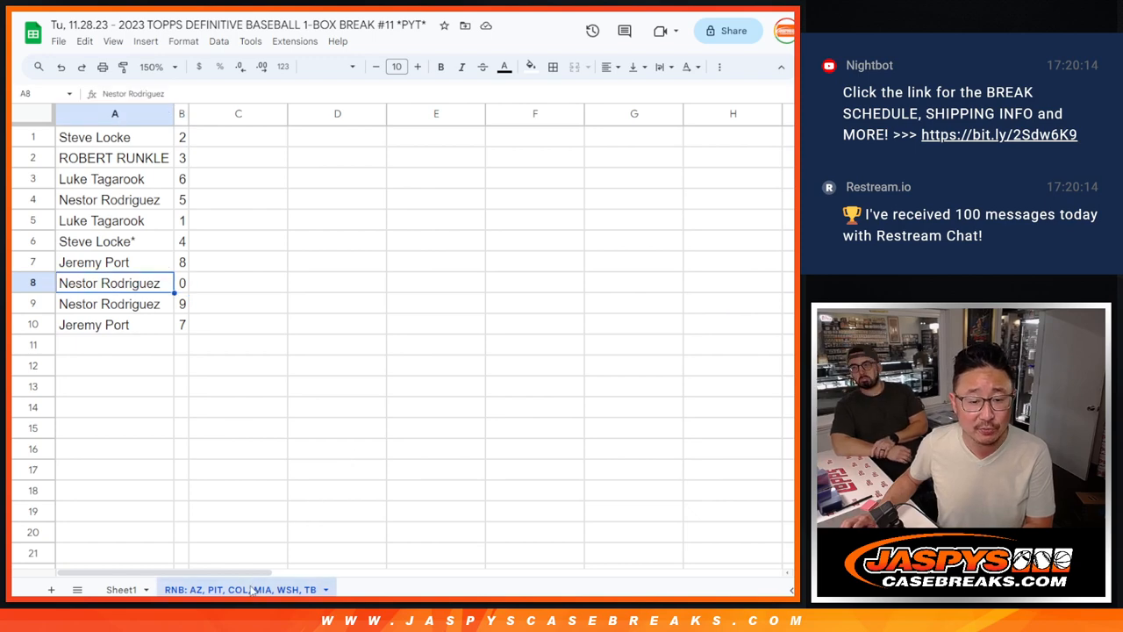
click(114, 303)
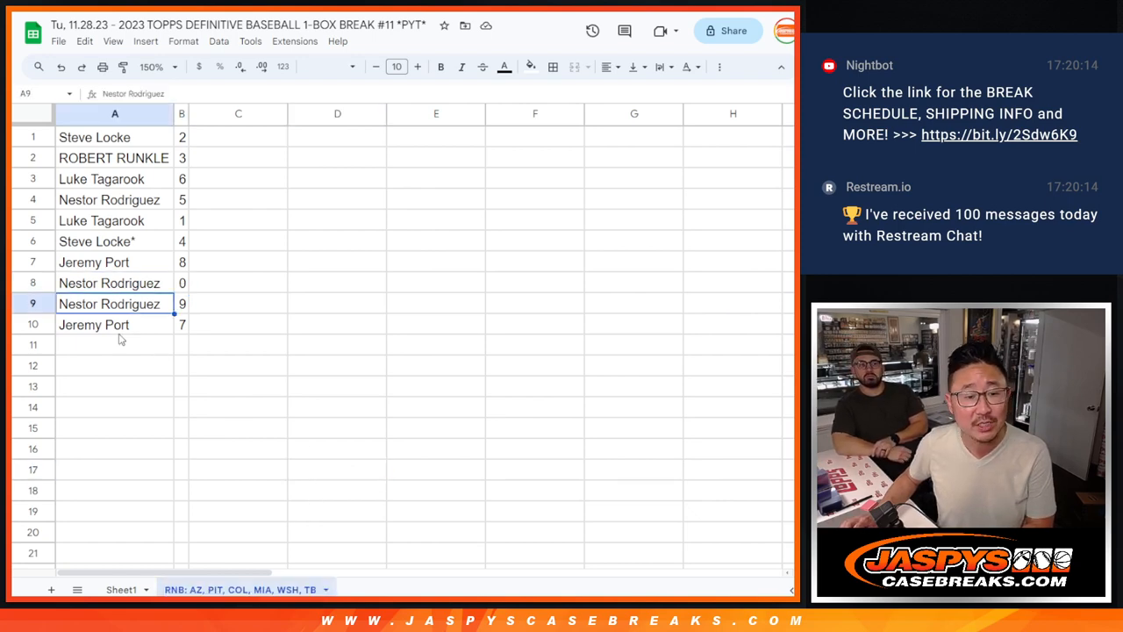
right_click(183, 113)
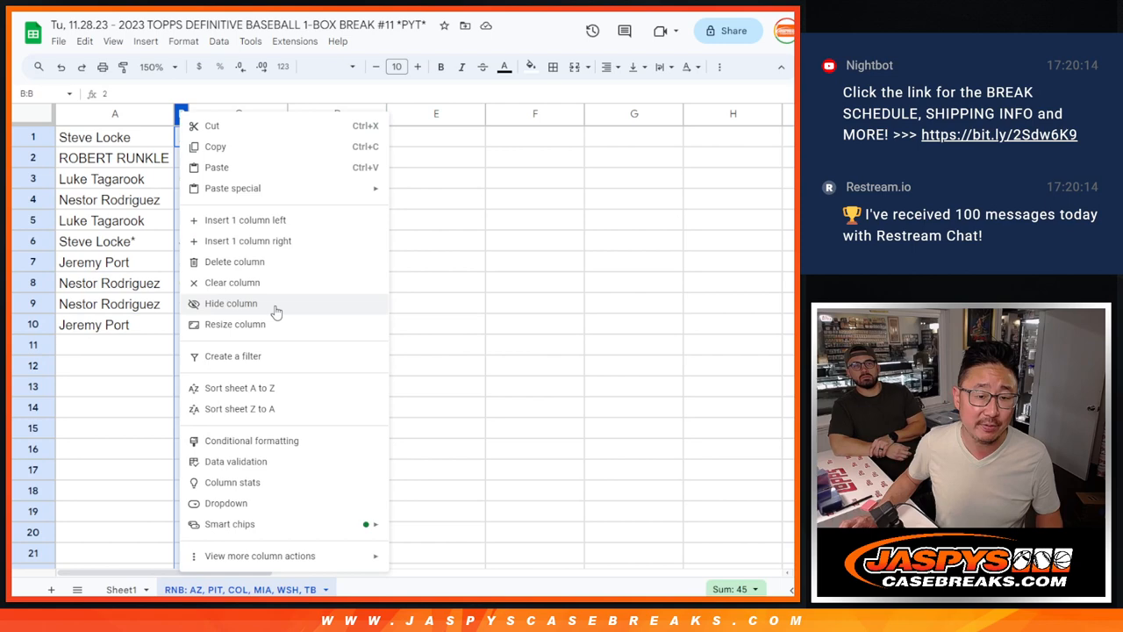